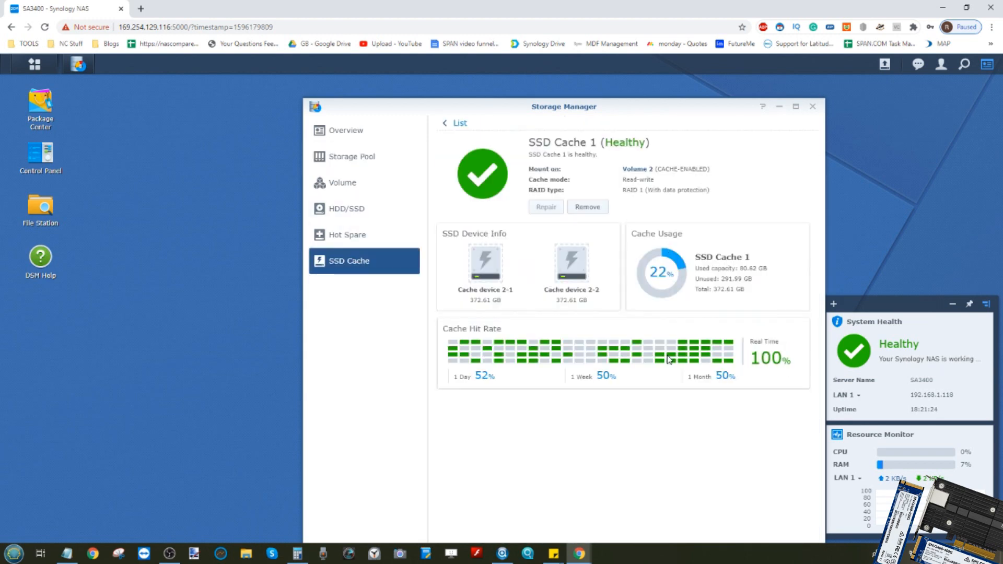
Show the storage pools overview with Storage Pool 2 in RAID 5 at 27.27 TB.
click(351, 156)
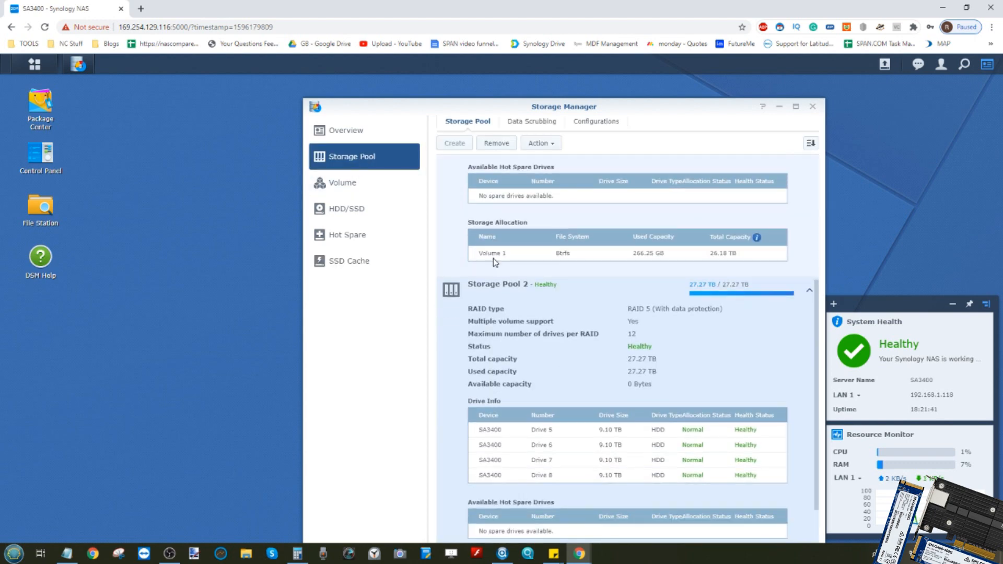